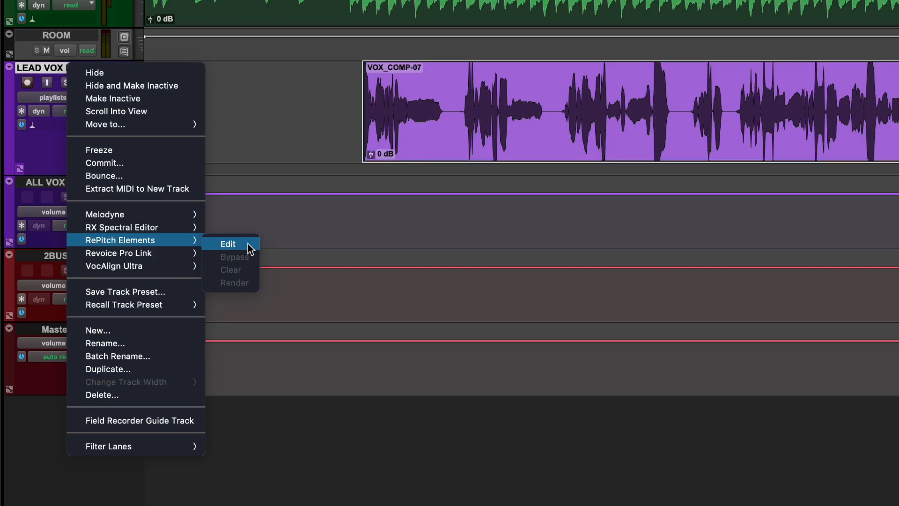
Select the LEAD VOX RAW clip and choose RePitch Elements > Edit from the track's context menu
left_click(227, 243)
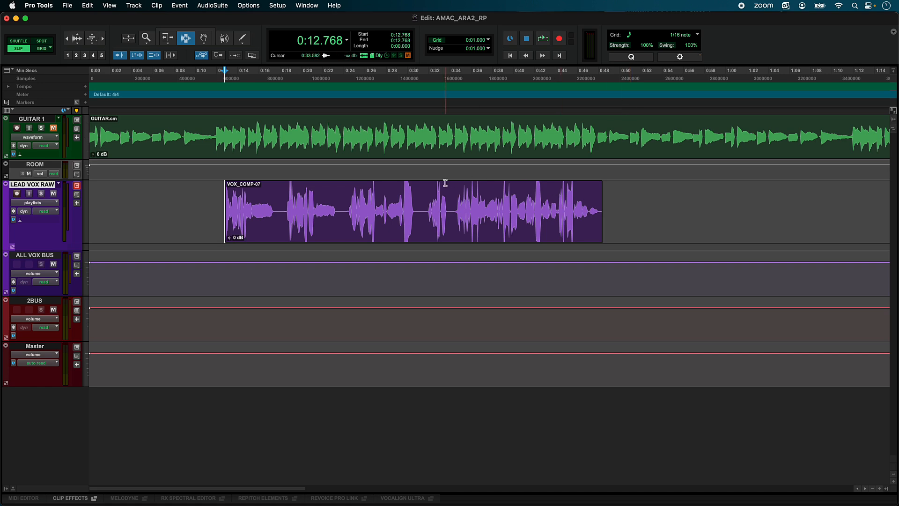
left_click(418, 211)
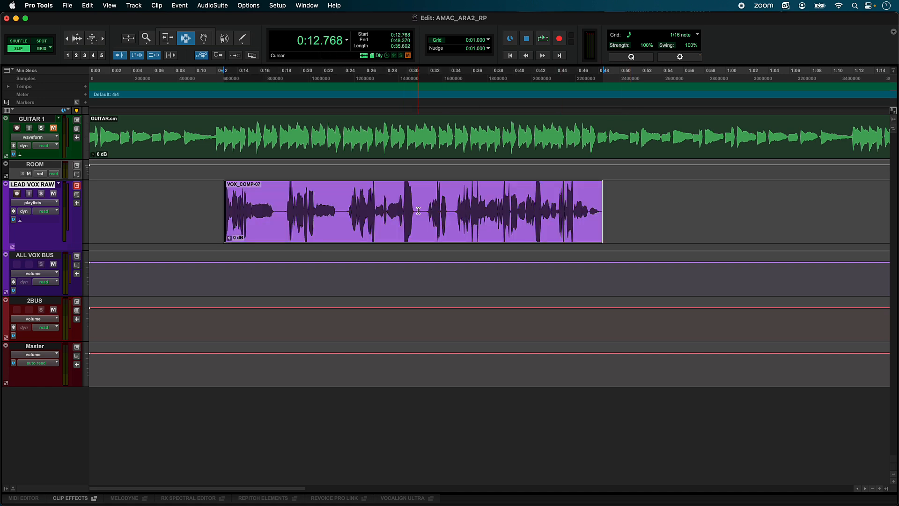
right_click(32, 183)
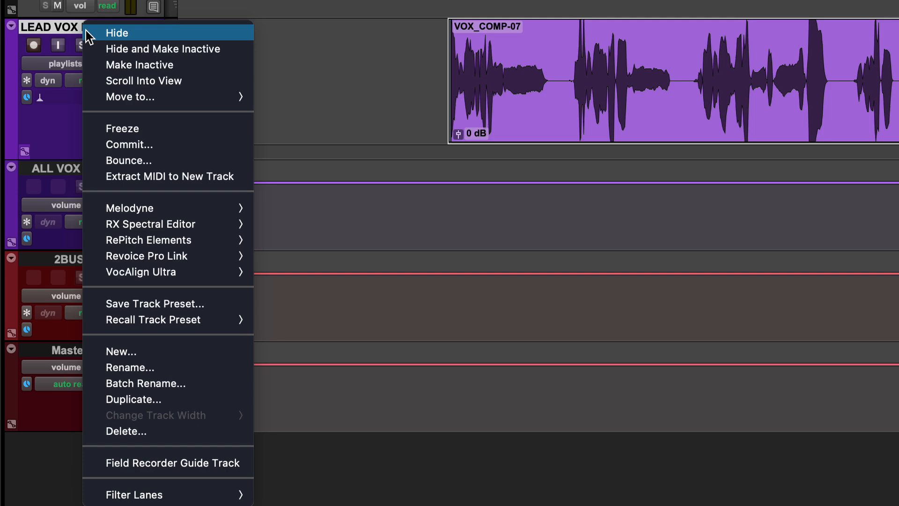
mouse_move(148, 239)
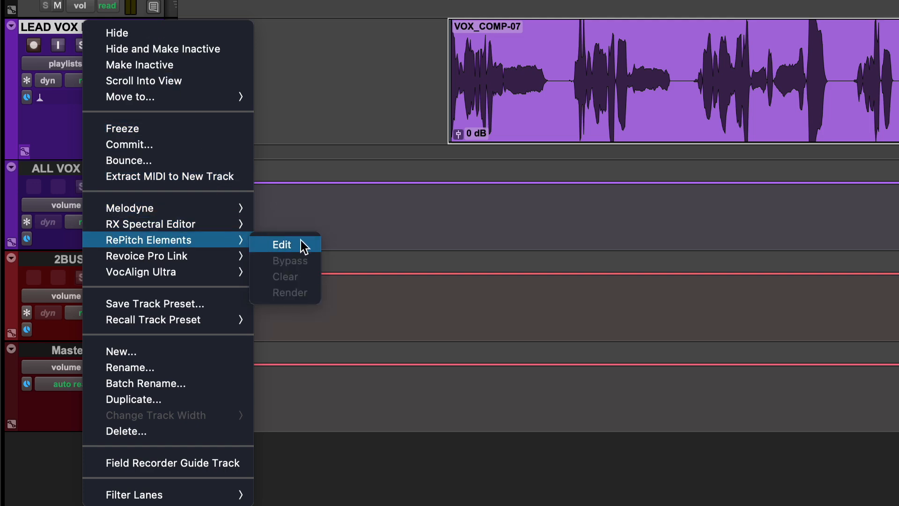
left_click(281, 244)
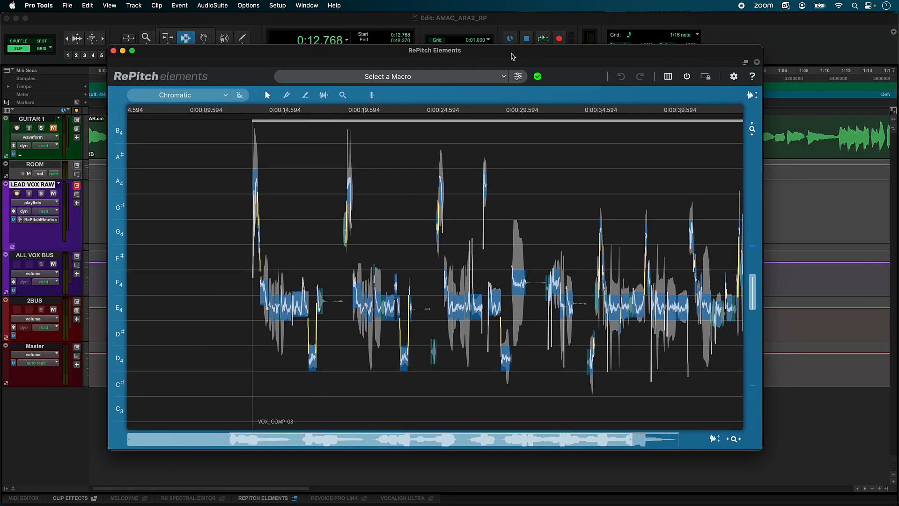
Close the floating RePitch window, dock the editor in the bottom pane and turn on Screen Lock
left_click(112, 50)
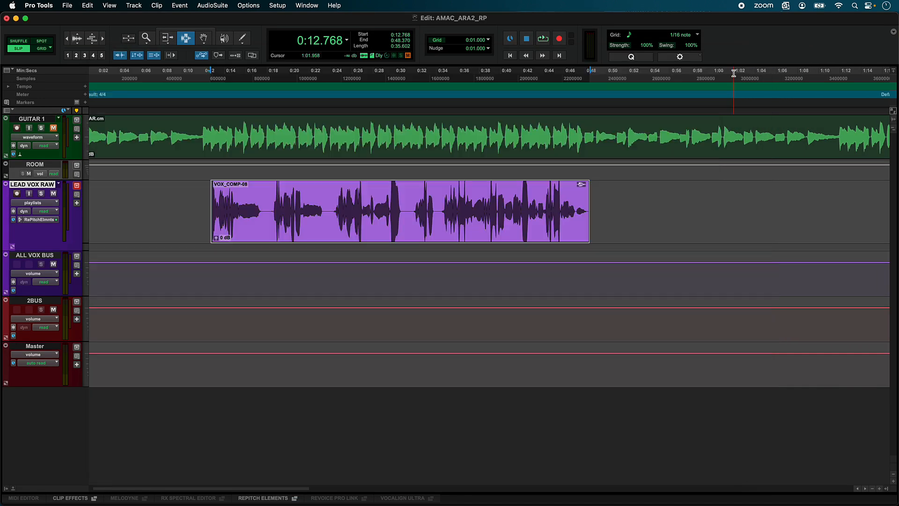
left_click(264, 498)
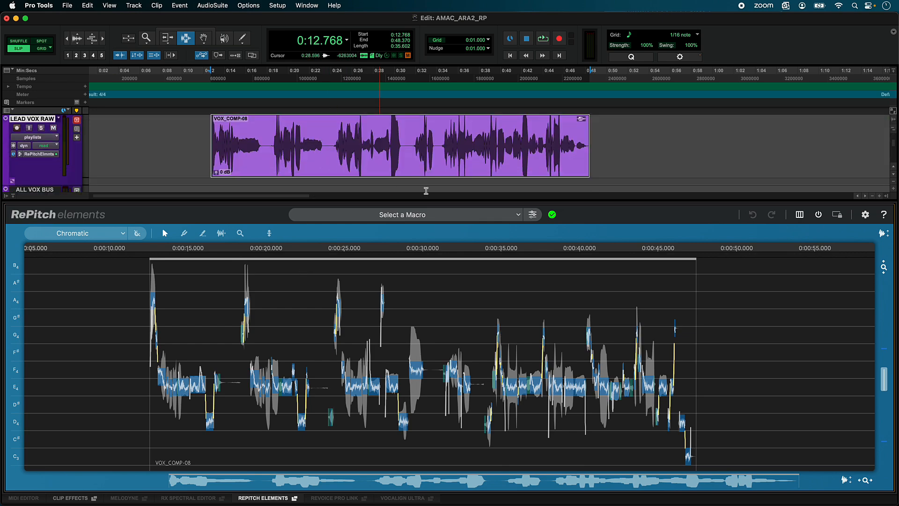
mouse_move(837, 215)
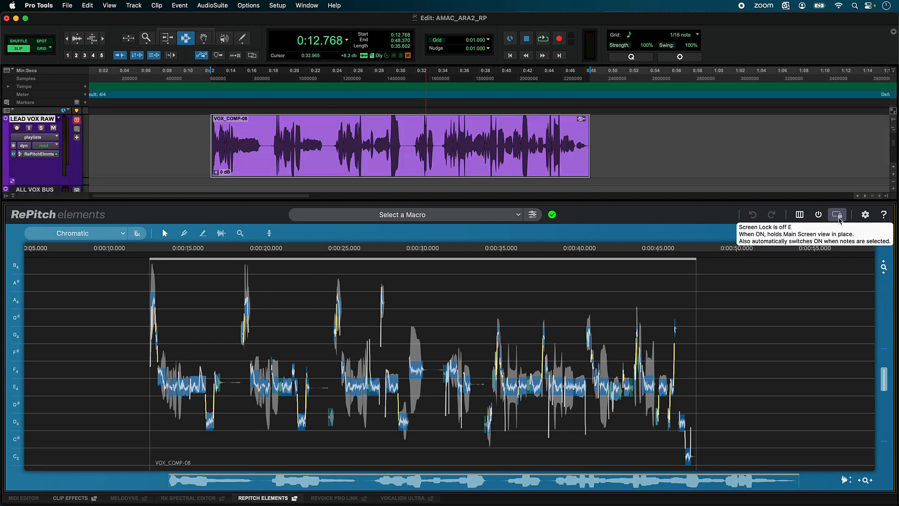
left_click(838, 215)
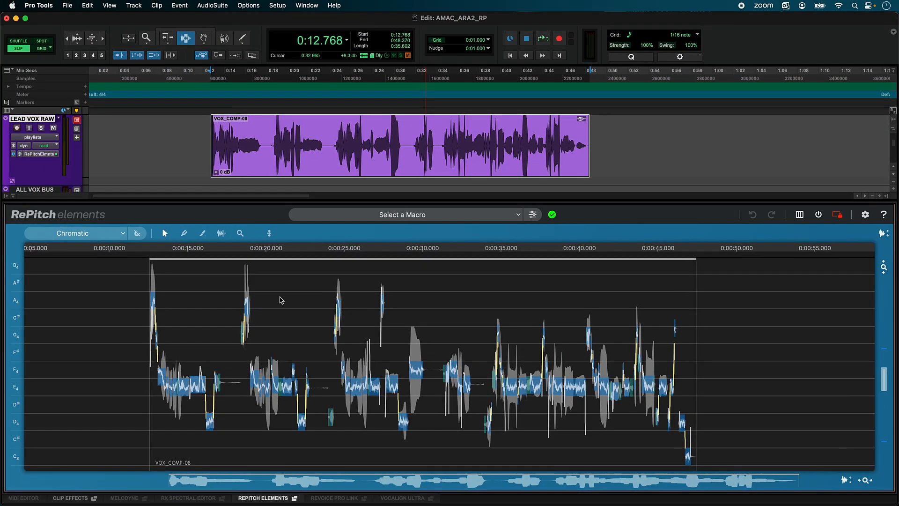
mouse_move(239, 270)
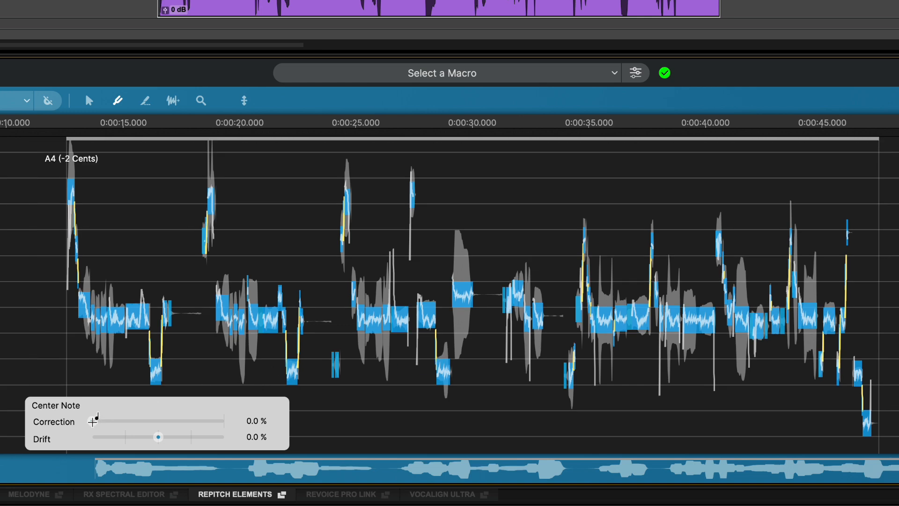
Set Correction to 30.9% and Drift to 70.7%, then audition the vocal and stop playback
left_click_drag(95, 421, 170, 420)
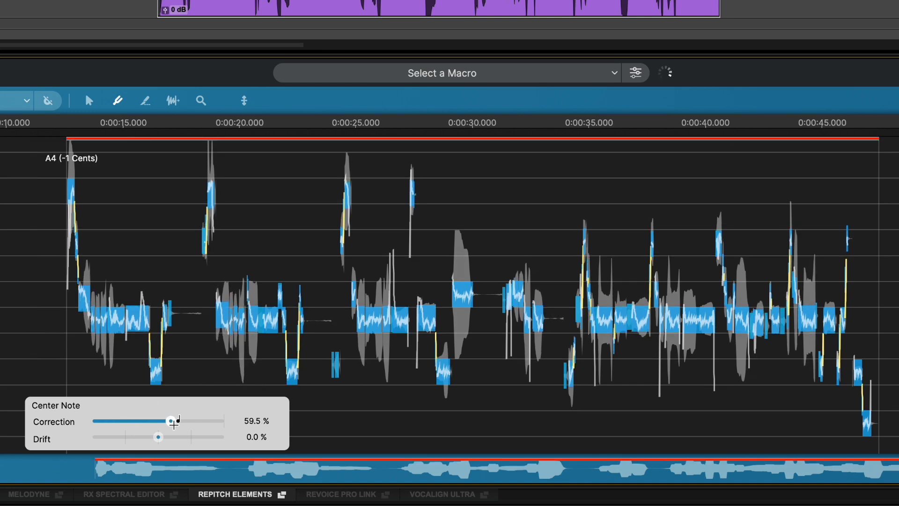
left_click_drag(171, 421, 133, 420)
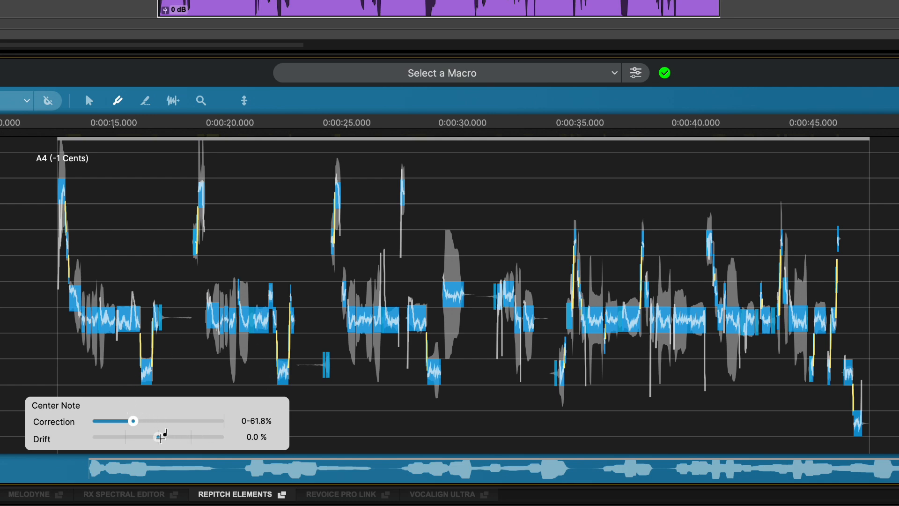
left_click_drag(146, 436, 170, 436)
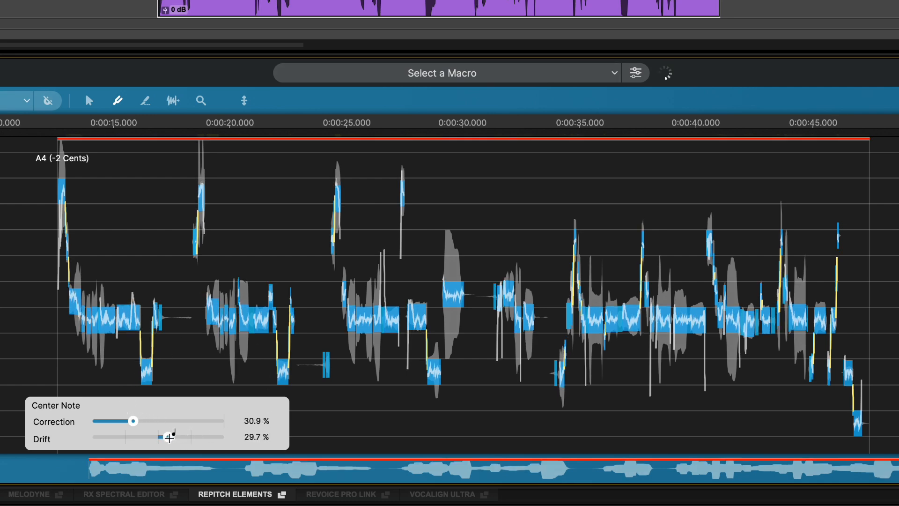
left_click_drag(165, 436, 183, 436)
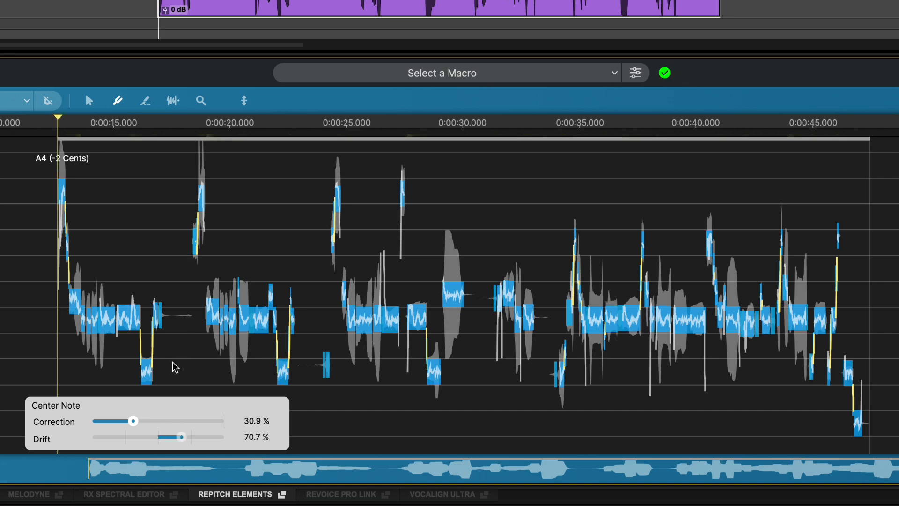
left_click(105, 123)
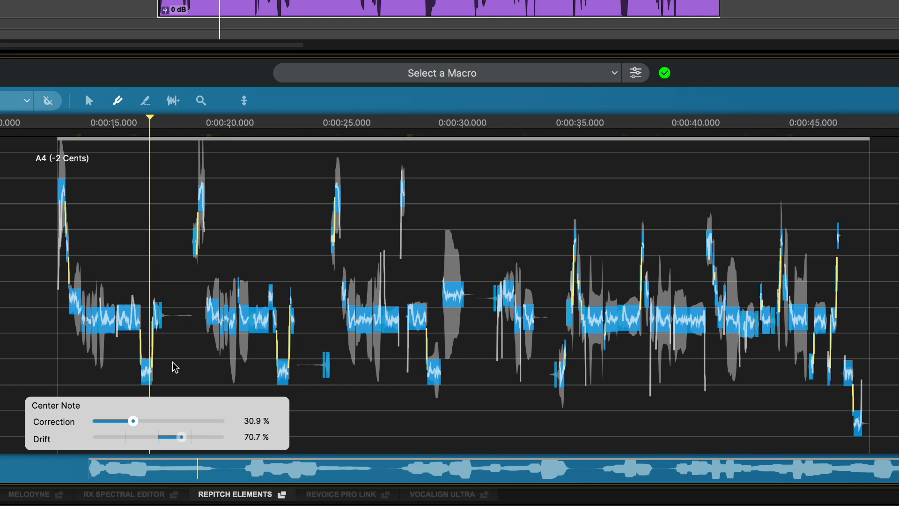
left_click(196, 123)
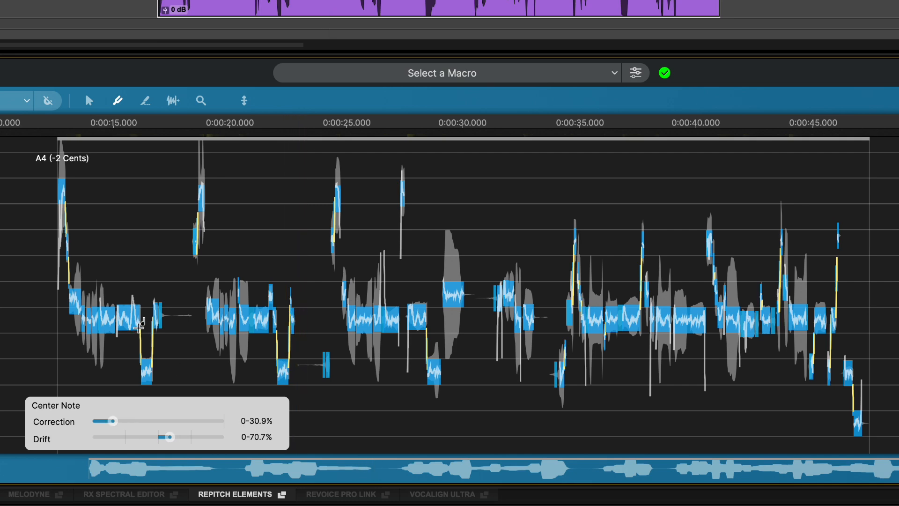
mouse_move(137, 309)
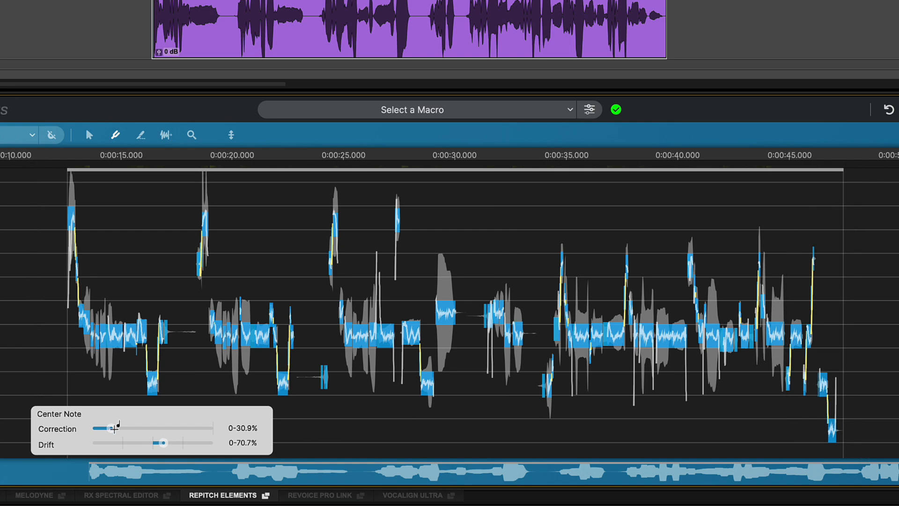
Raise Correction to about 60.3% and Drift to about 127% in the Center Note panel
left_click_drag(106, 428, 135, 428)
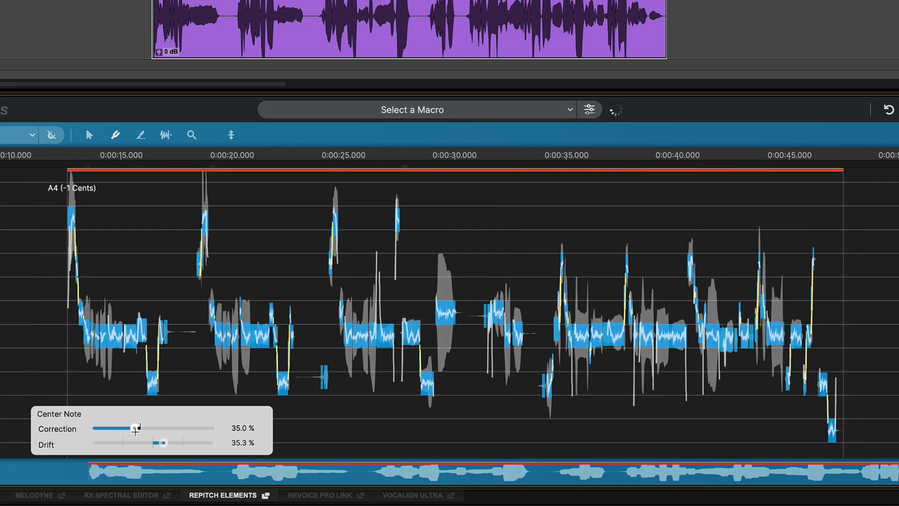
left_click_drag(135, 428, 171, 428)
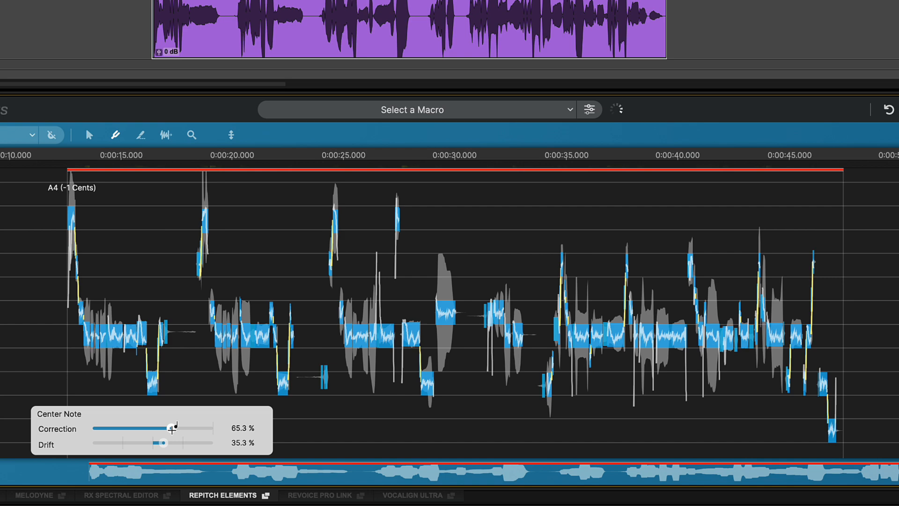
left_click_drag(160, 443, 181, 443)
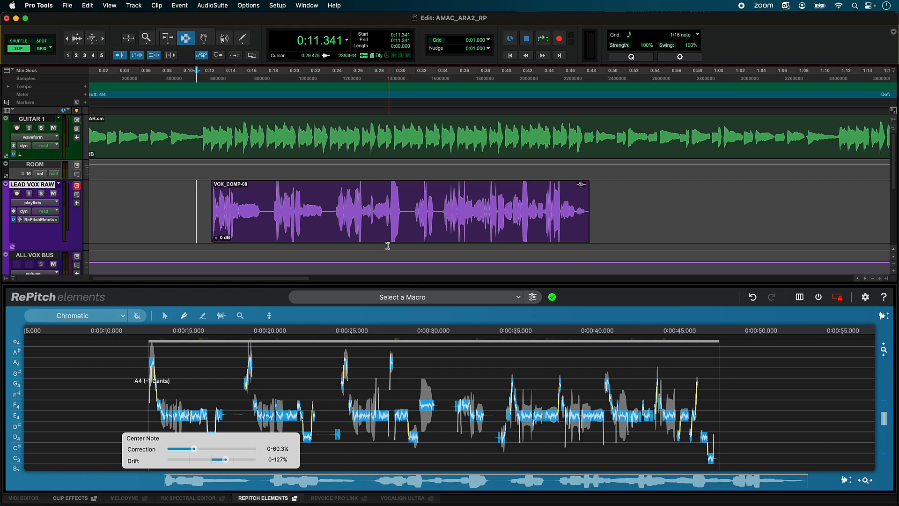
right_click(32, 183)
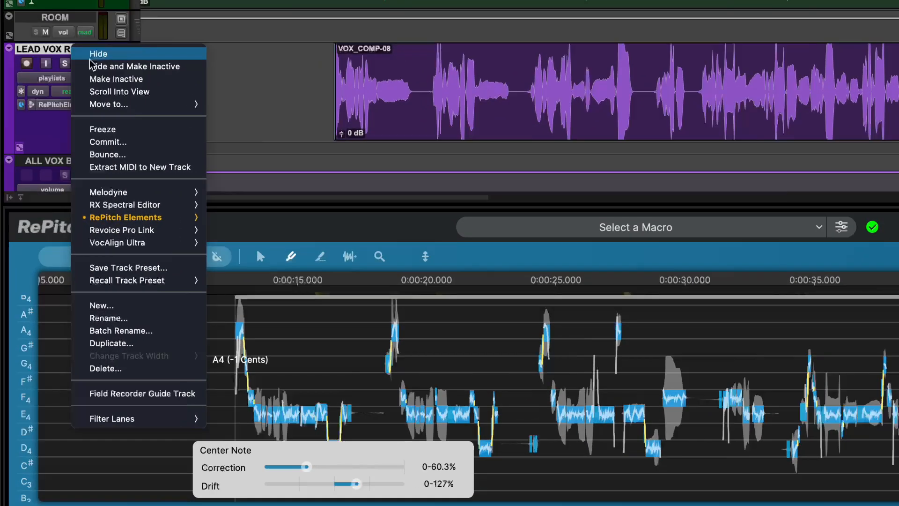
mouse_move(129, 211)
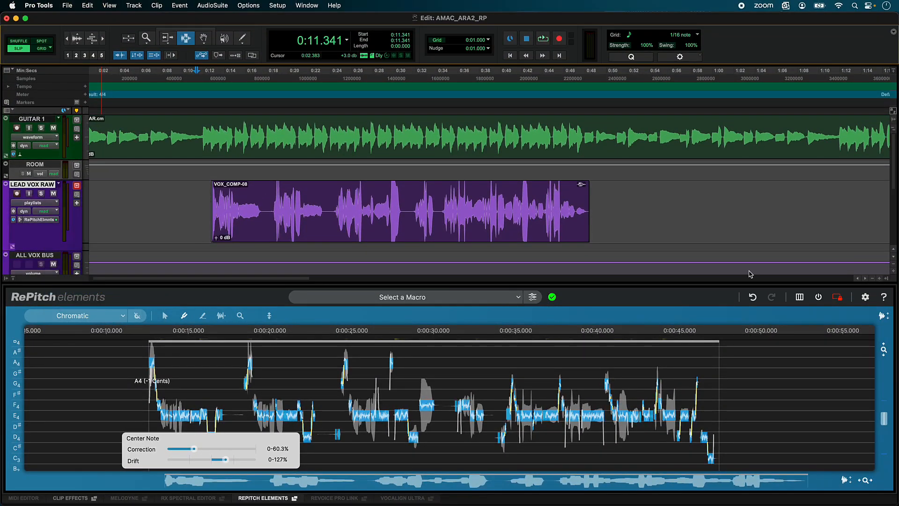
left_click(819, 297)
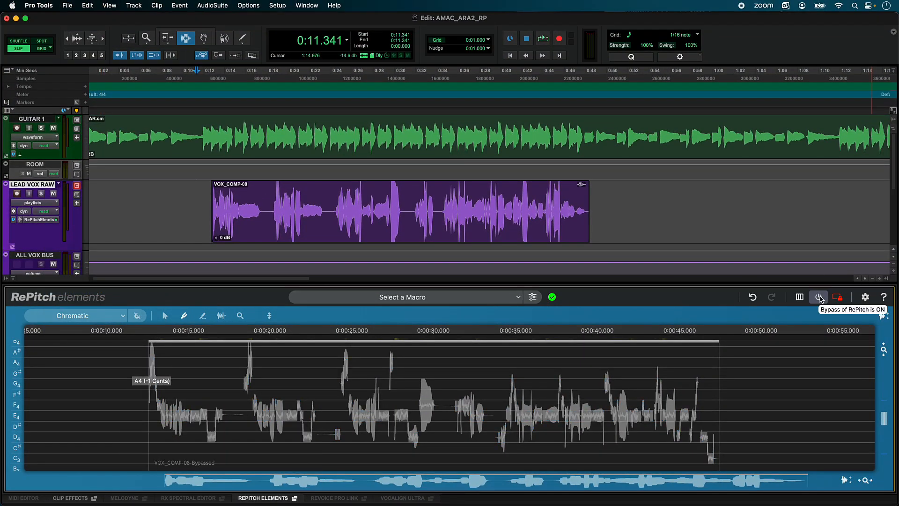
left_click(818, 297)
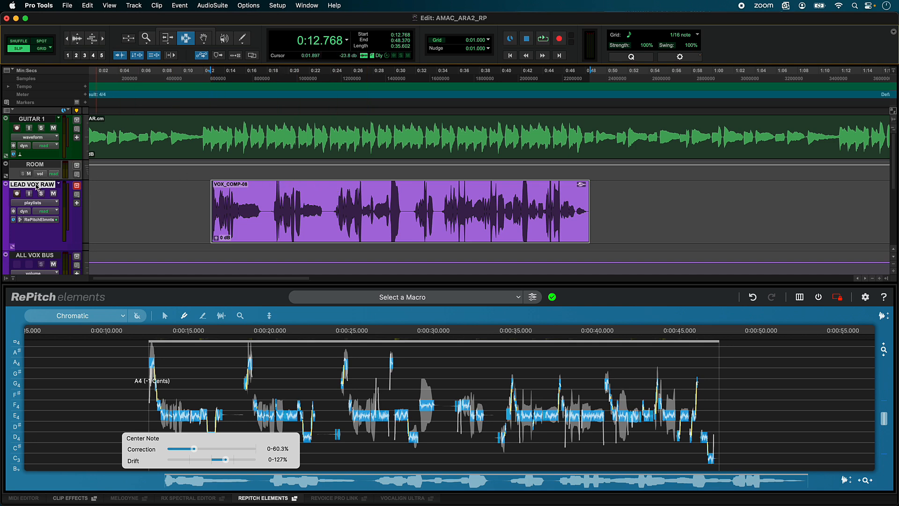
View the lead vocal track's RePitch Elements submenu and dismiss it without choosing anything
right_click(31, 185)
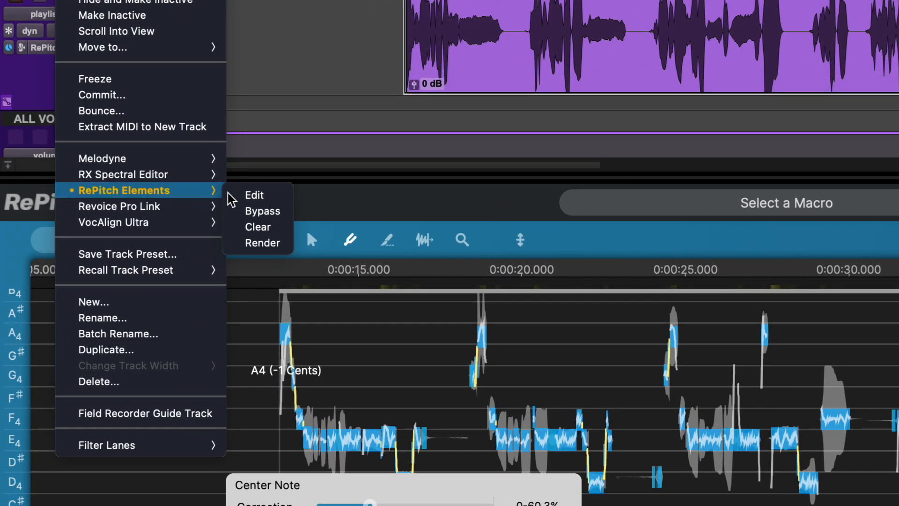
mouse_move(262, 242)
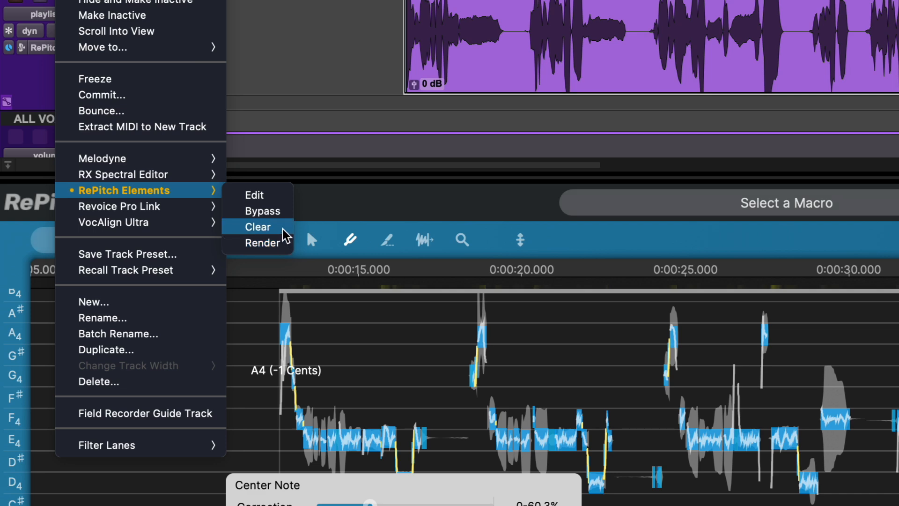
left_click(257, 227)
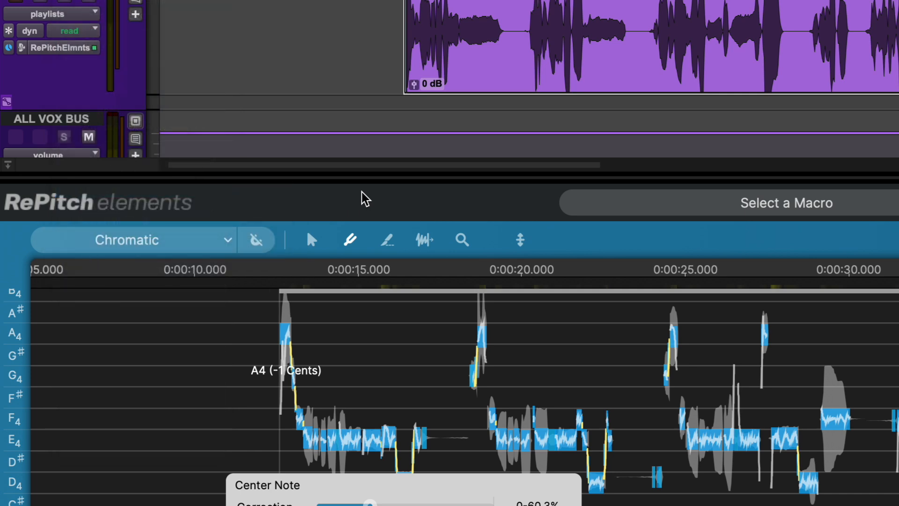
mouse_move(274, 66)
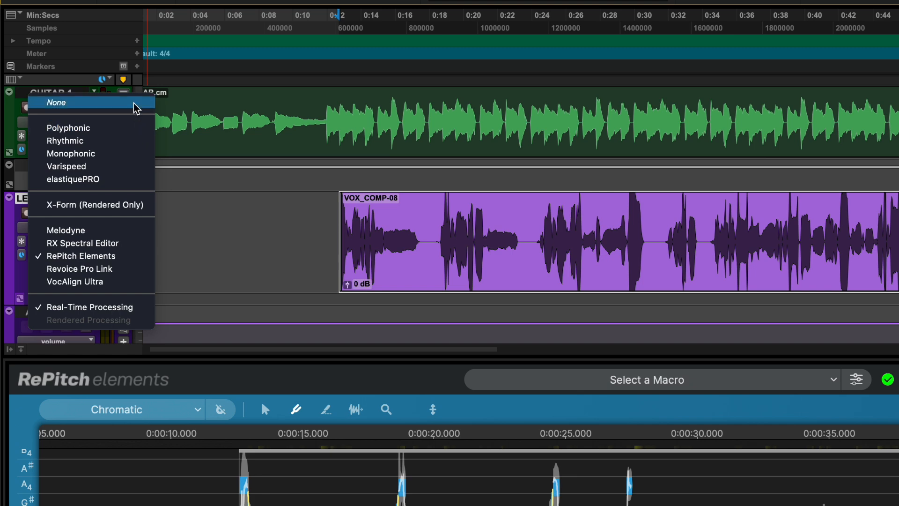
Choose None in the Elastic Audio/ARA selector and Commit the corrected clip to disk
left_click(57, 102)
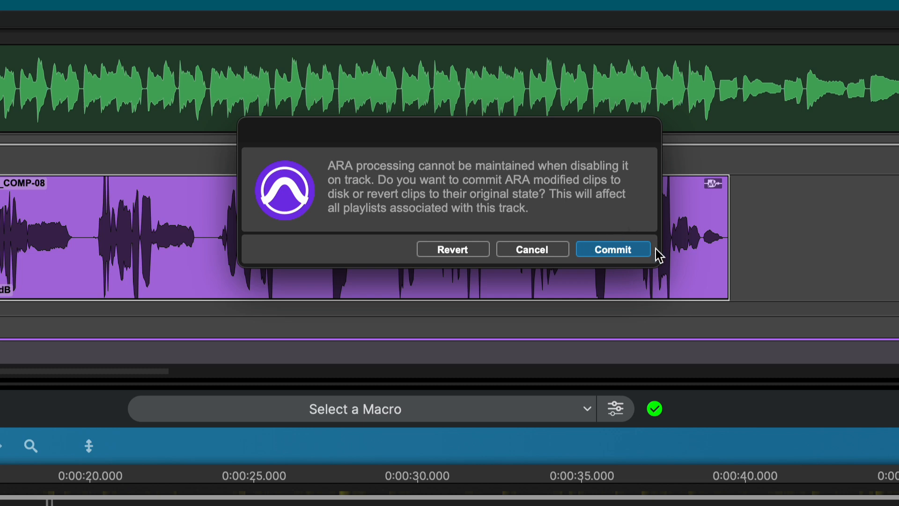
left_click(612, 249)
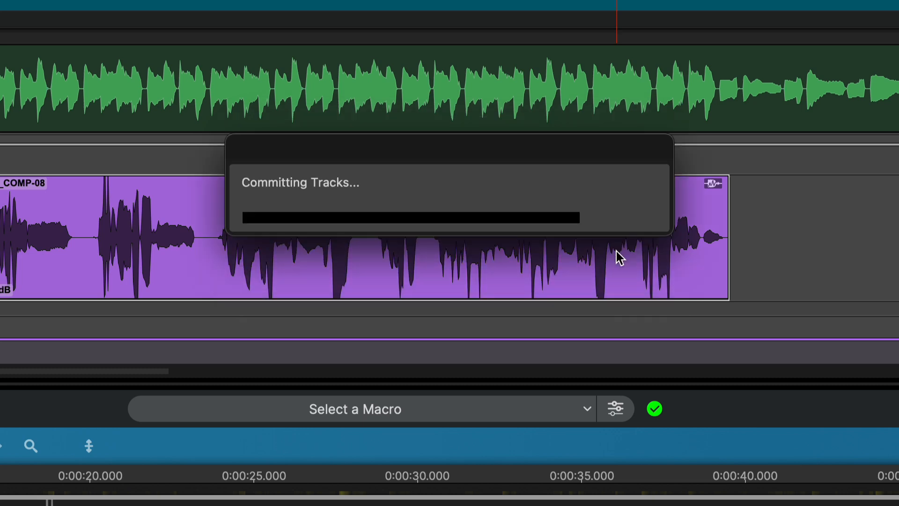